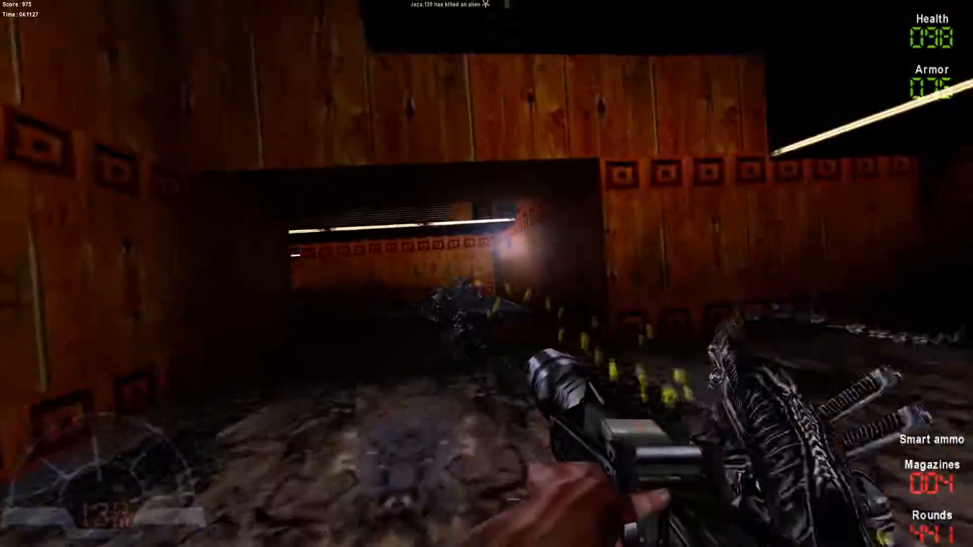
Gun down the alien in the wood-panelled room with the smart gun
{"action": "left_click", "coordinate": [486, 274]}
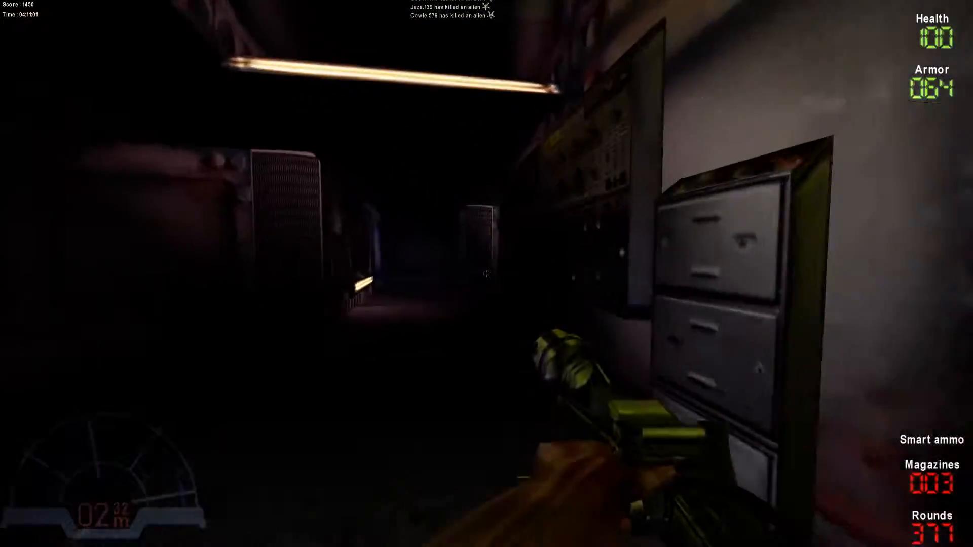
{"action": "mouse_move", "coordinate": [486, 274]}
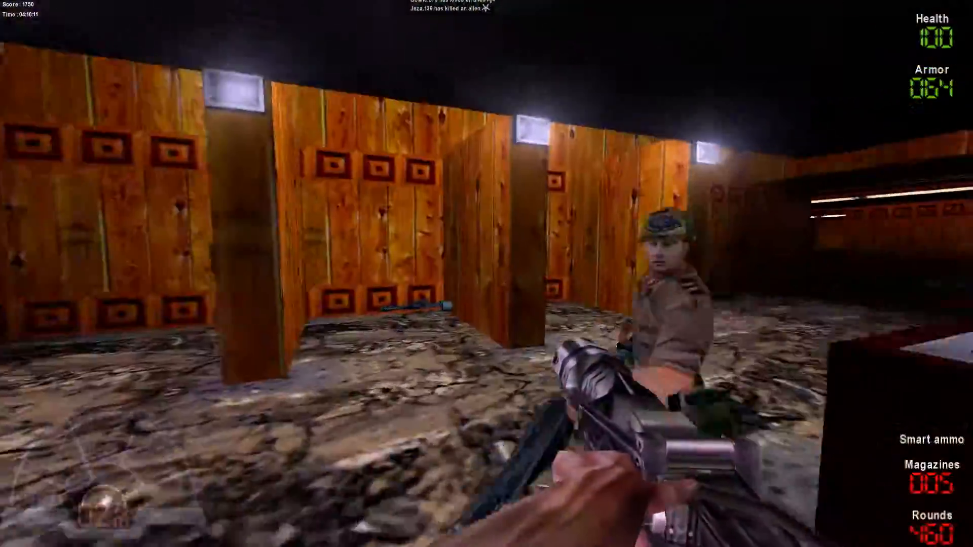
{"action": "mouse_move", "coordinate": [487, 274]}
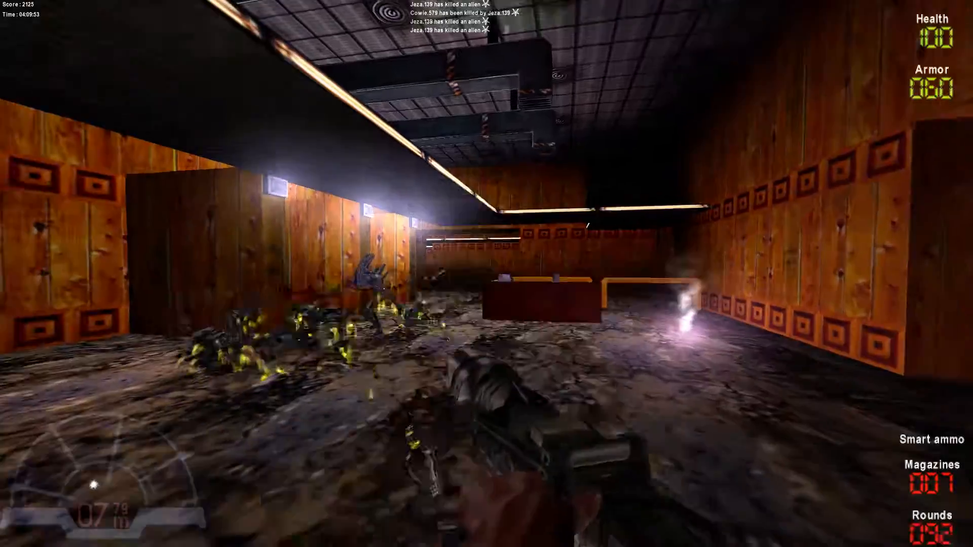
Spray smart gun fire into the alien pack swarming the wooden office floor beside the teammate
{"action": "left_click", "coordinate": [487, 274]}
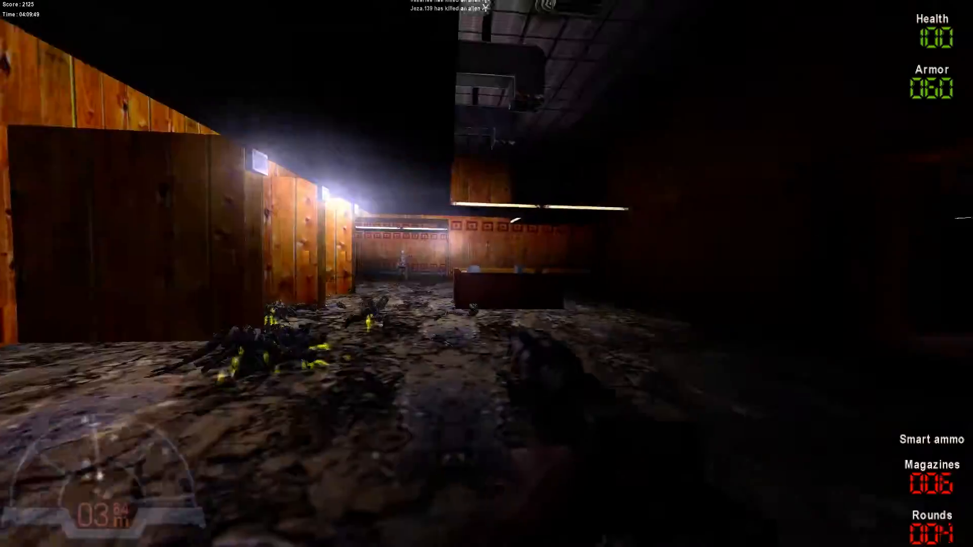
{"action": "left_click", "coordinate": [487, 273]}
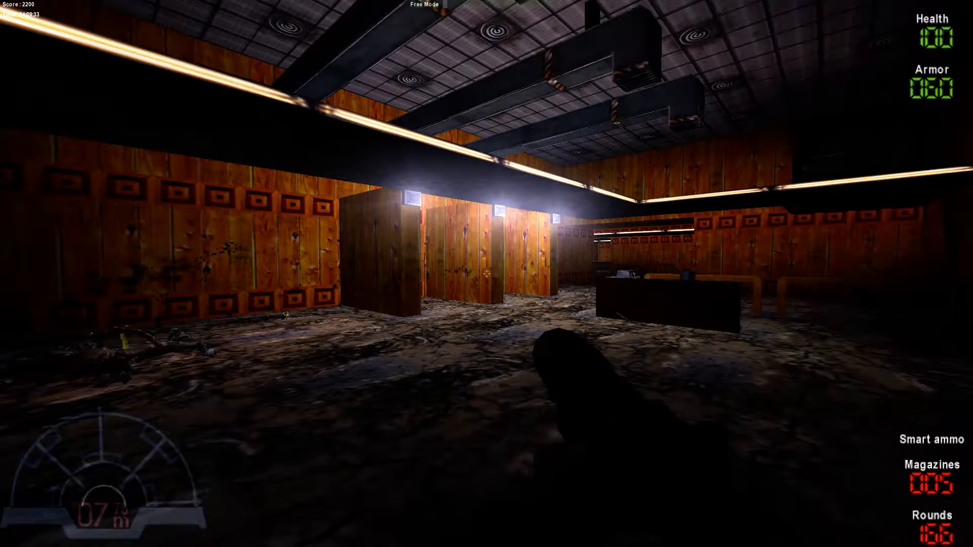
{"action": "mouse_move", "coordinate": [465, 273]}
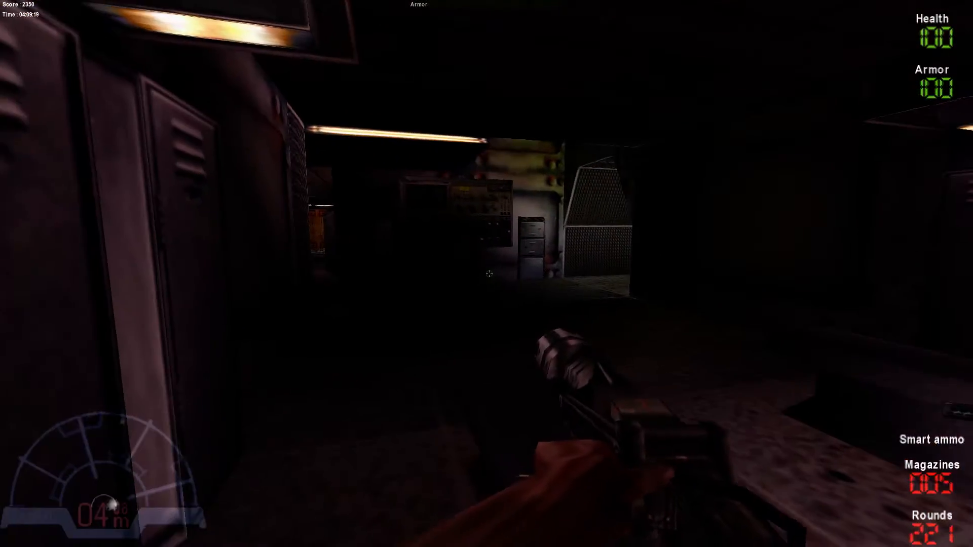
{"action": "mouse_move", "coordinate": [559, 273]}
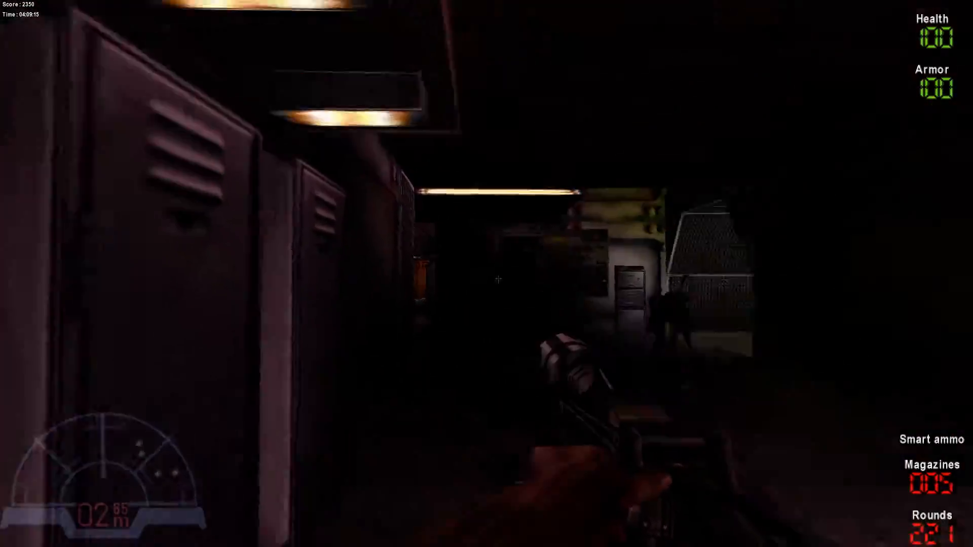
Shoot the aliens closing in from the far end and right side of the dark locker corridor
{"action": "left_click", "coordinate": [486, 274]}
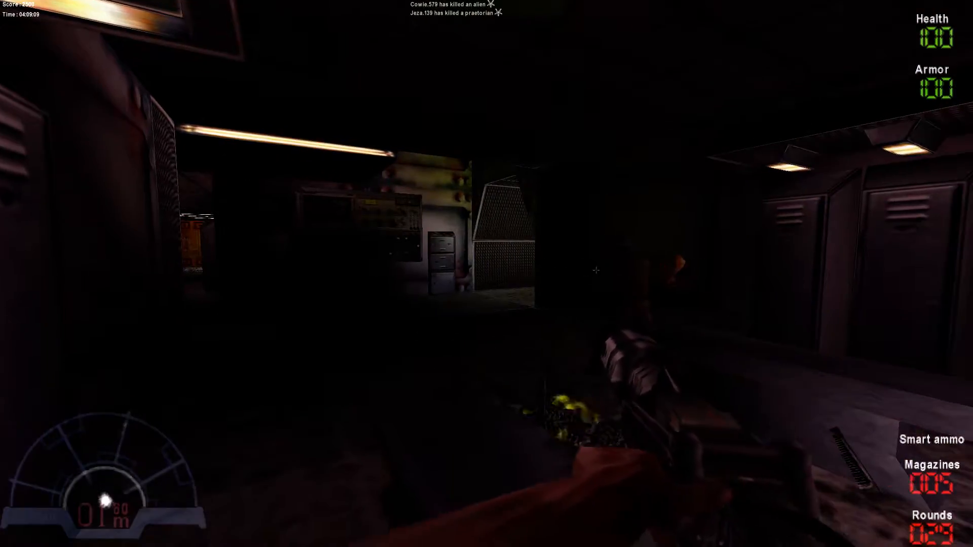
{"action": "mouse_move", "coordinate": [487, 273]}
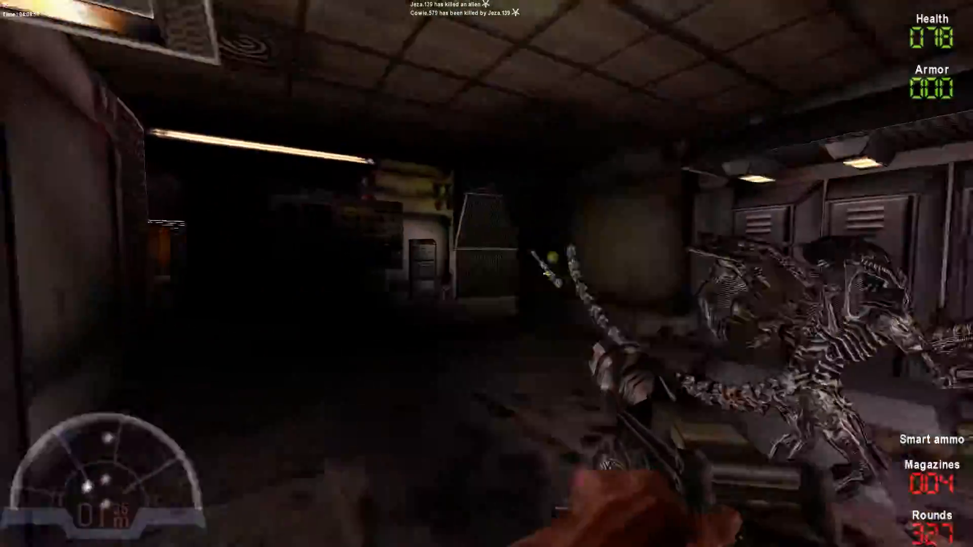
{"action": "left_click", "coordinate": [486, 273]}
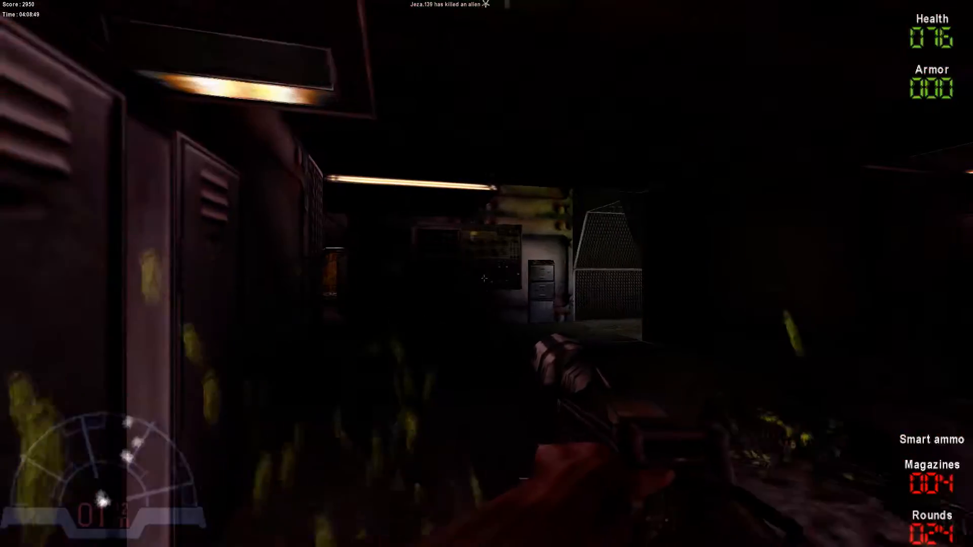
{"action": "left_click", "coordinate": [487, 273]}
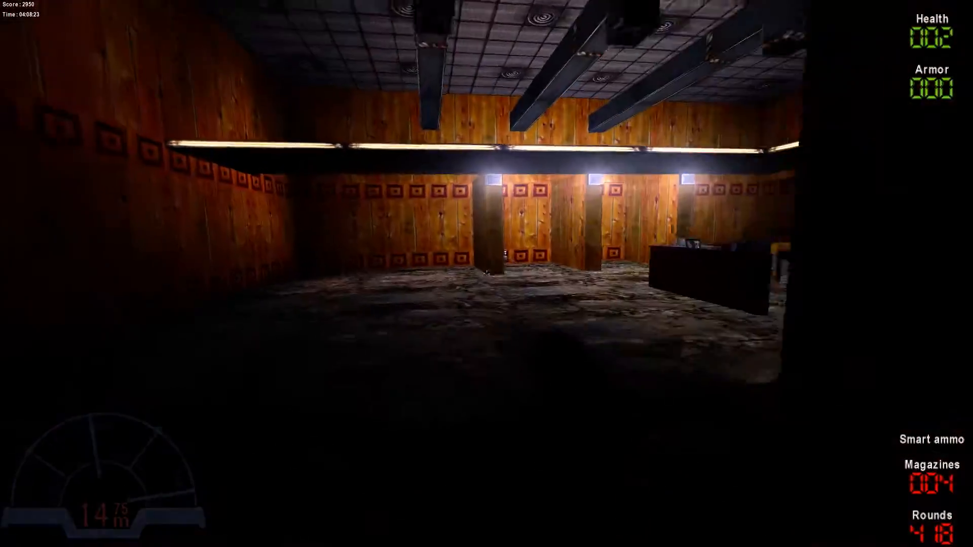
Kill the attackers beside the fellow marine and at the far doorway of the office room
{"action": "left_click", "coordinate": [486, 273]}
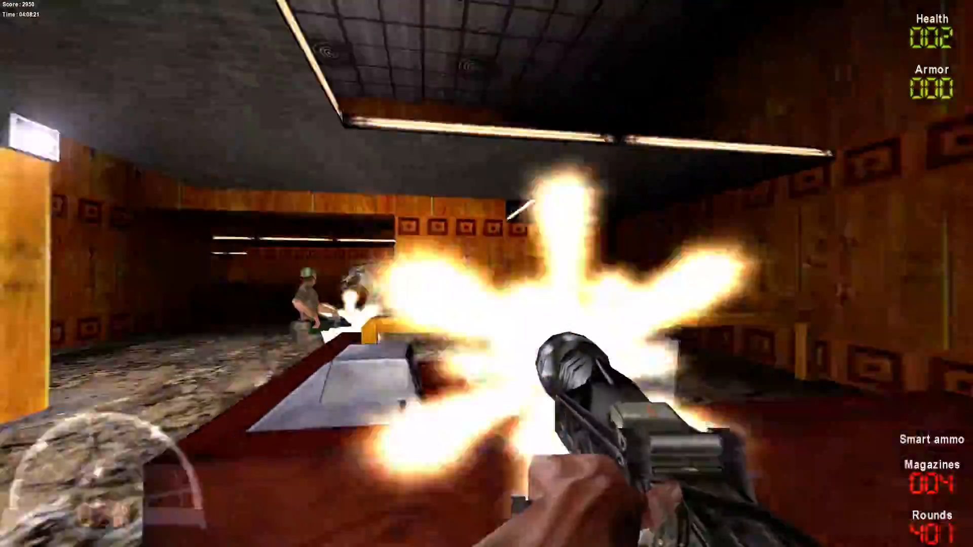
{"action": "left_click", "coordinate": [487, 274]}
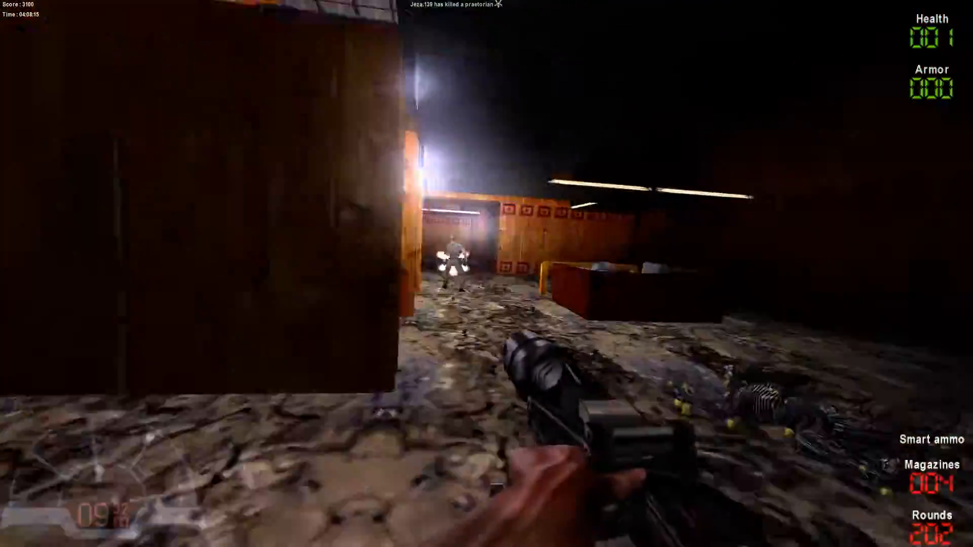
{"action": "left_click", "coordinate": [486, 274]}
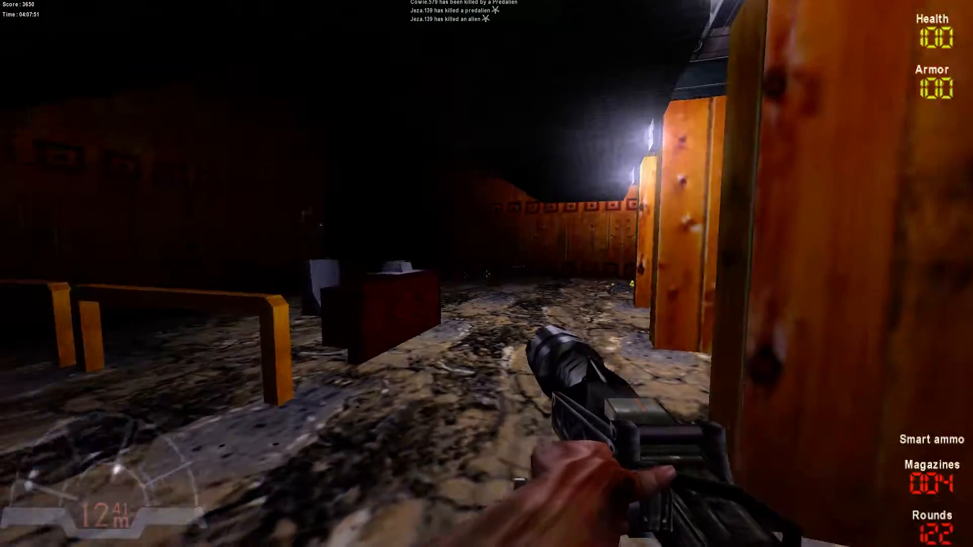
{"action": "mouse_move", "coordinate": [486, 274]}
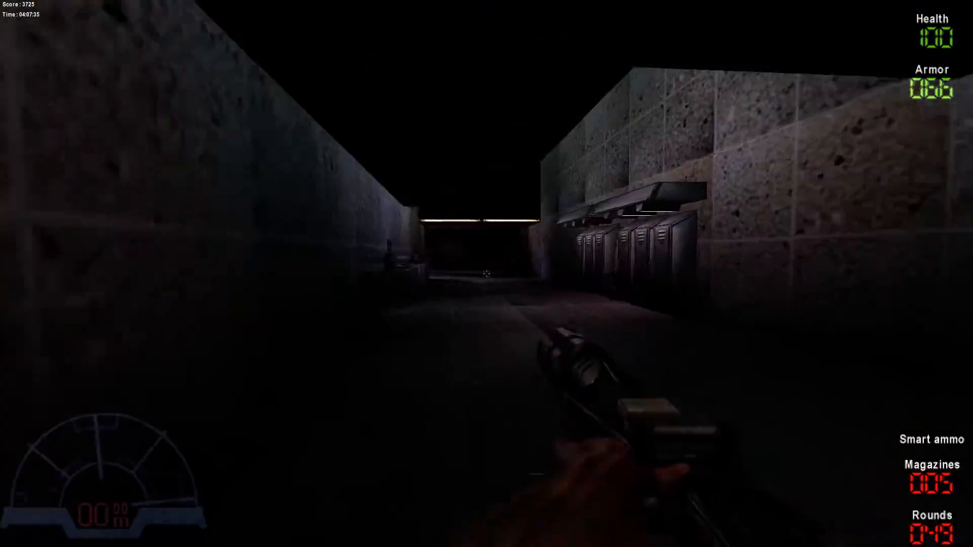
Fire the smart gun at the enemy down the concrete locker corridor
{"action": "left_click", "coordinate": [487, 274]}
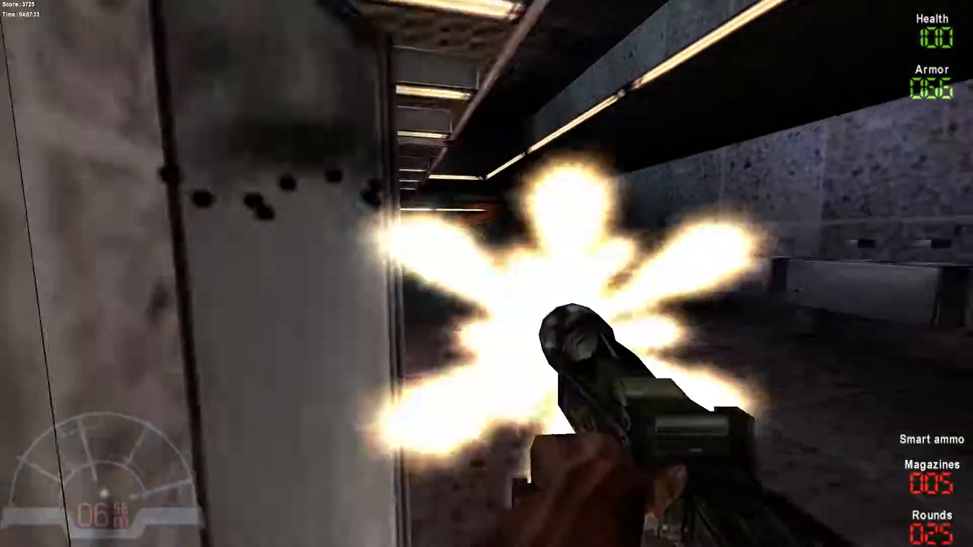